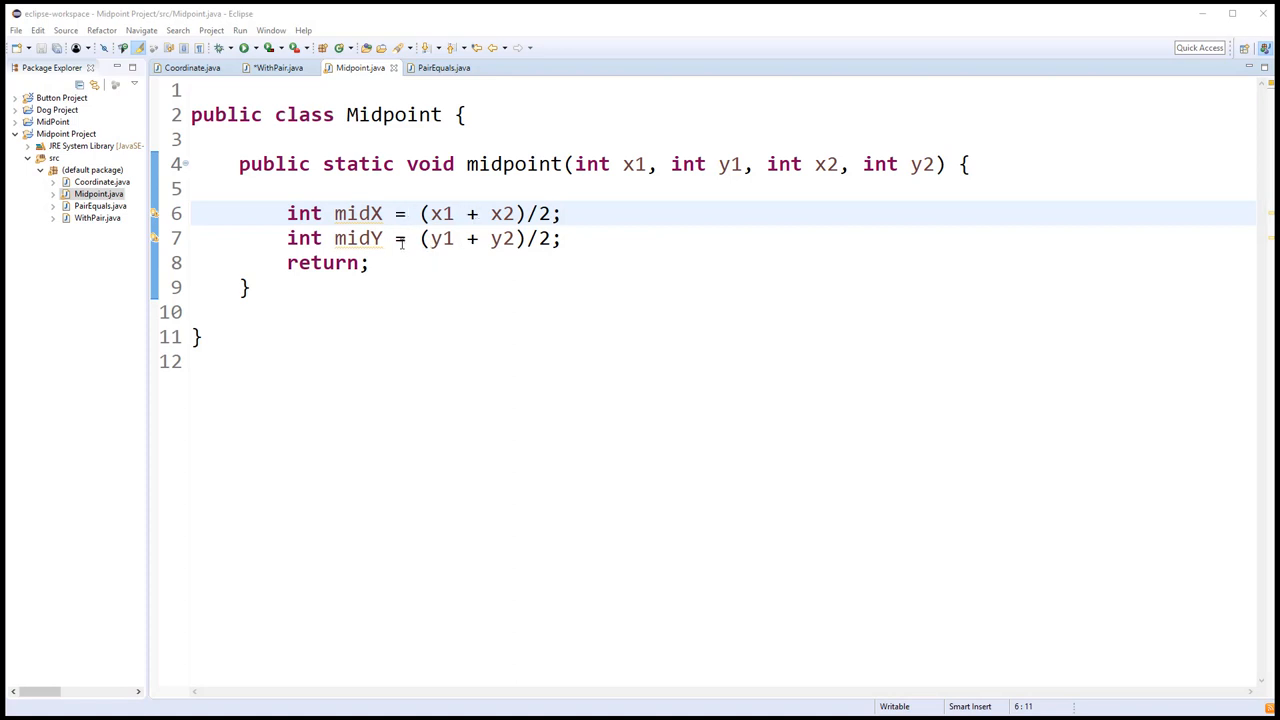
mouse_move(430, 285)
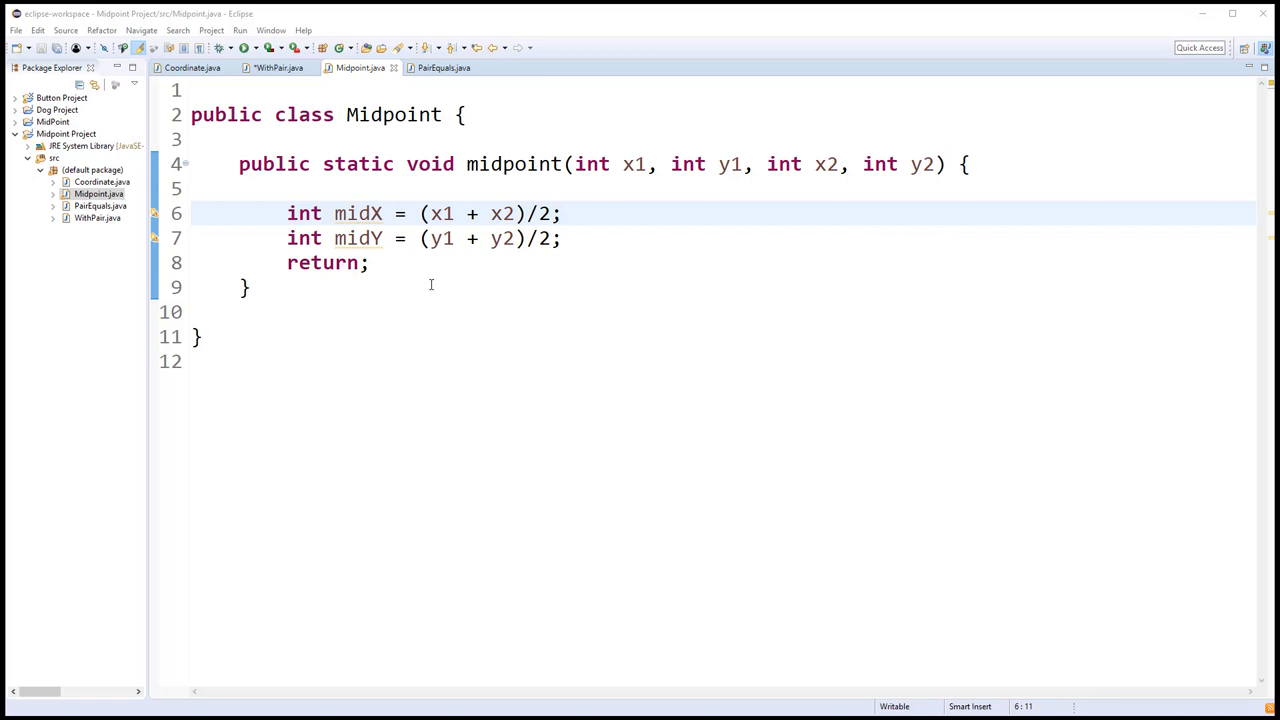
mouse_move(546, 278)
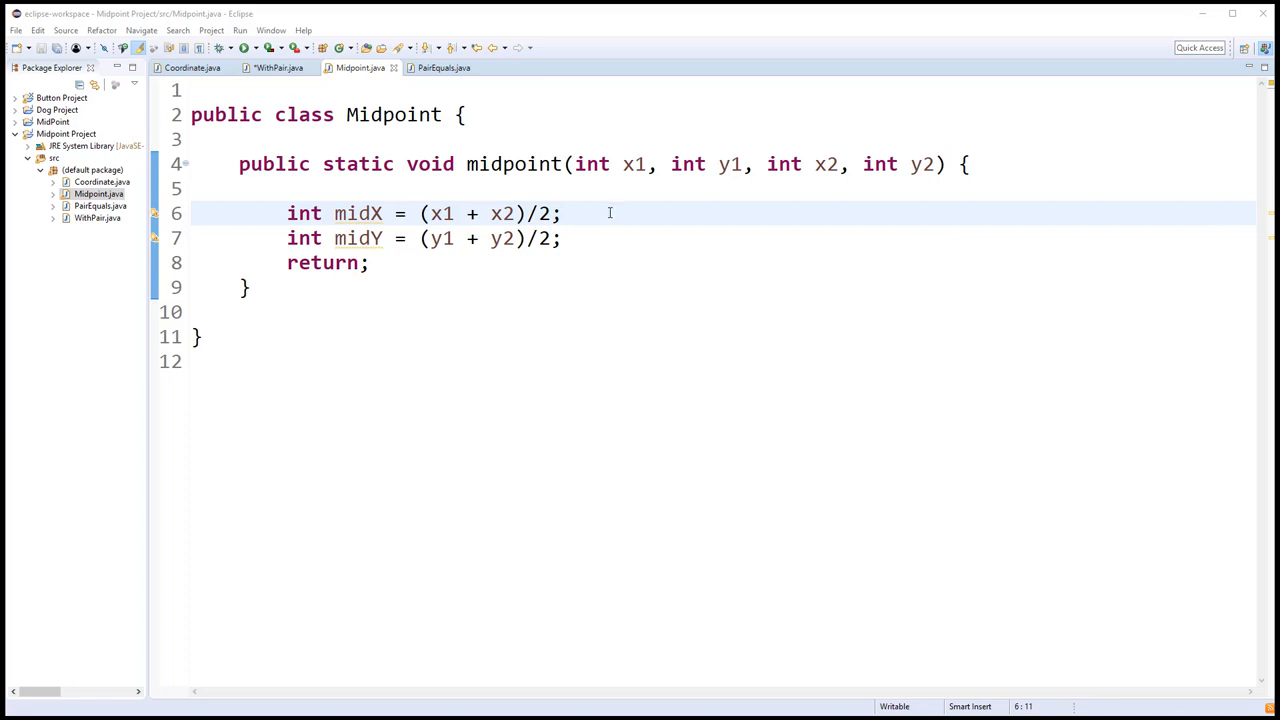
mouse_move(465, 268)
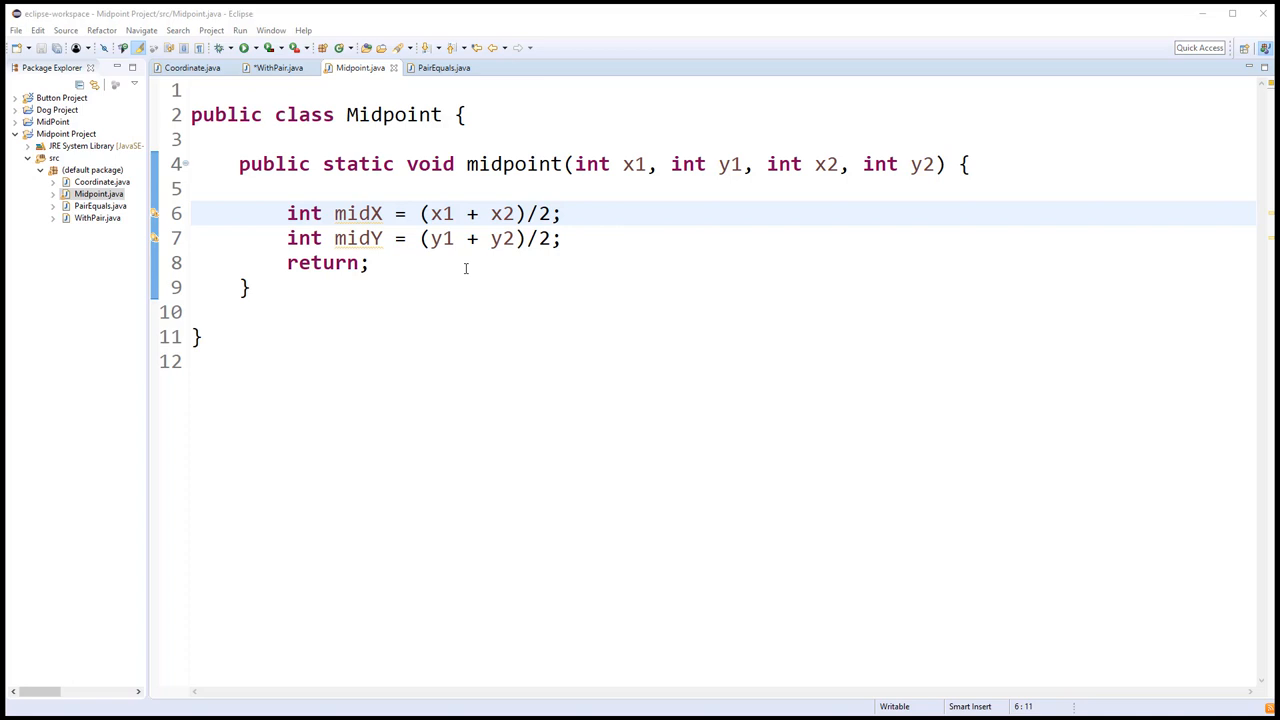
Step: Show Coordinate.java and scroll to its main method using points (0,0) and (2,10)
click(192, 67)
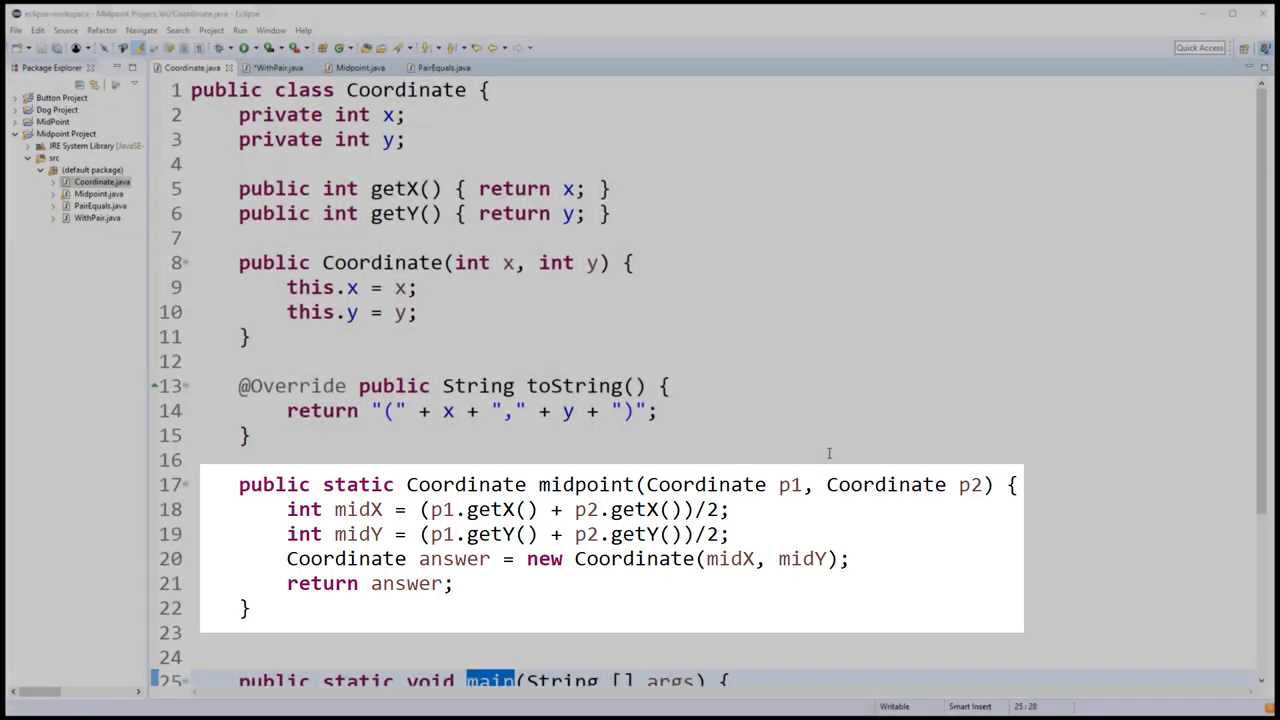
scroll(down, 3)
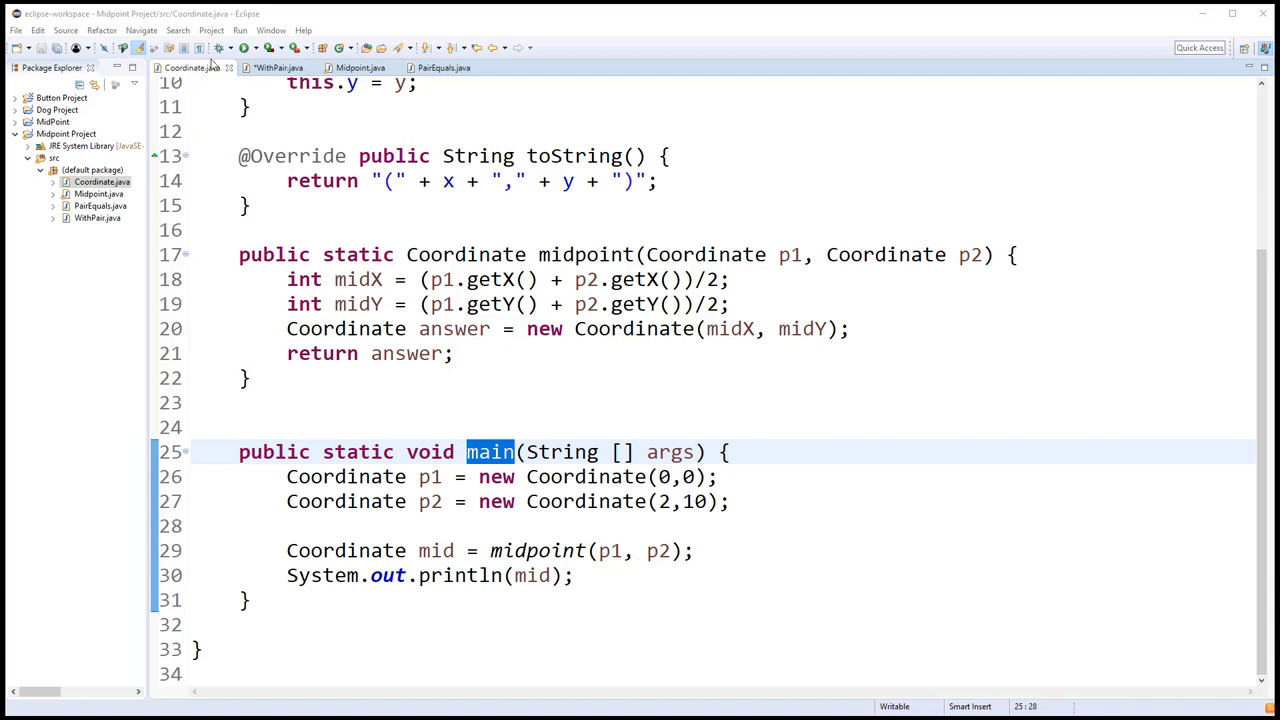
Step: Run Coordinate.java and check that the console prints the midpoint (1,5)
click(242, 47)
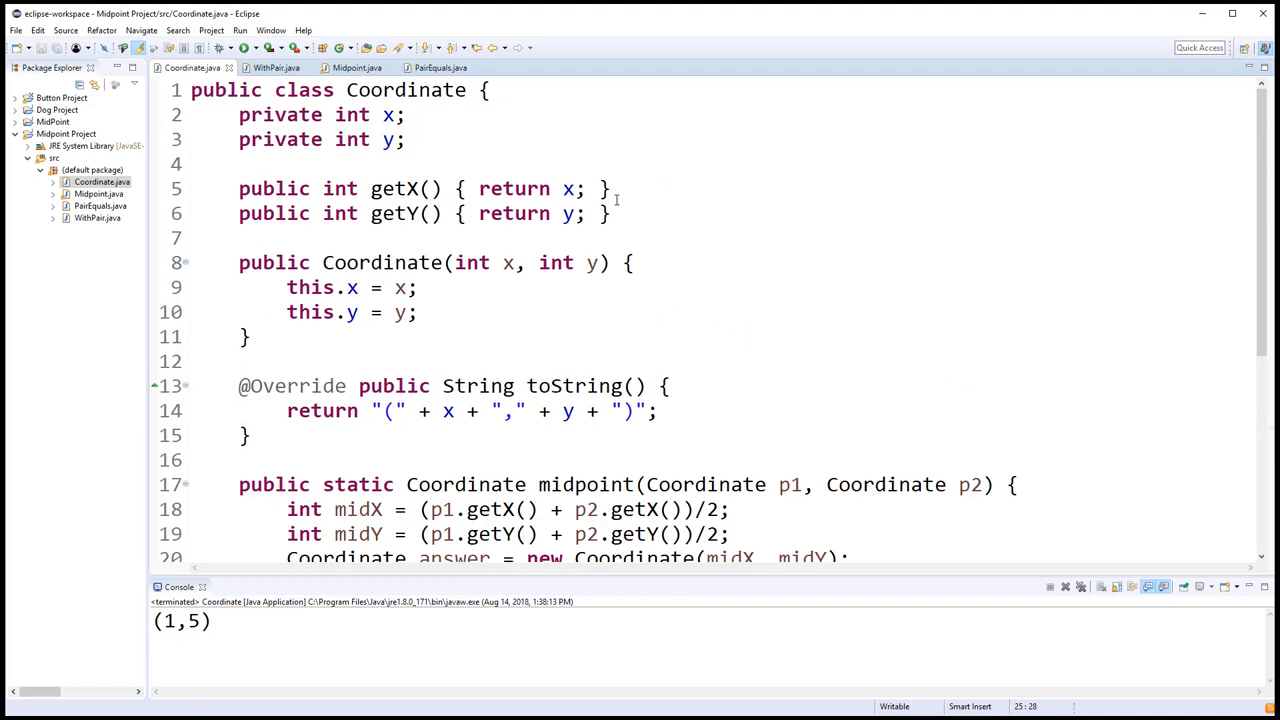
mouse_move(818, 328)
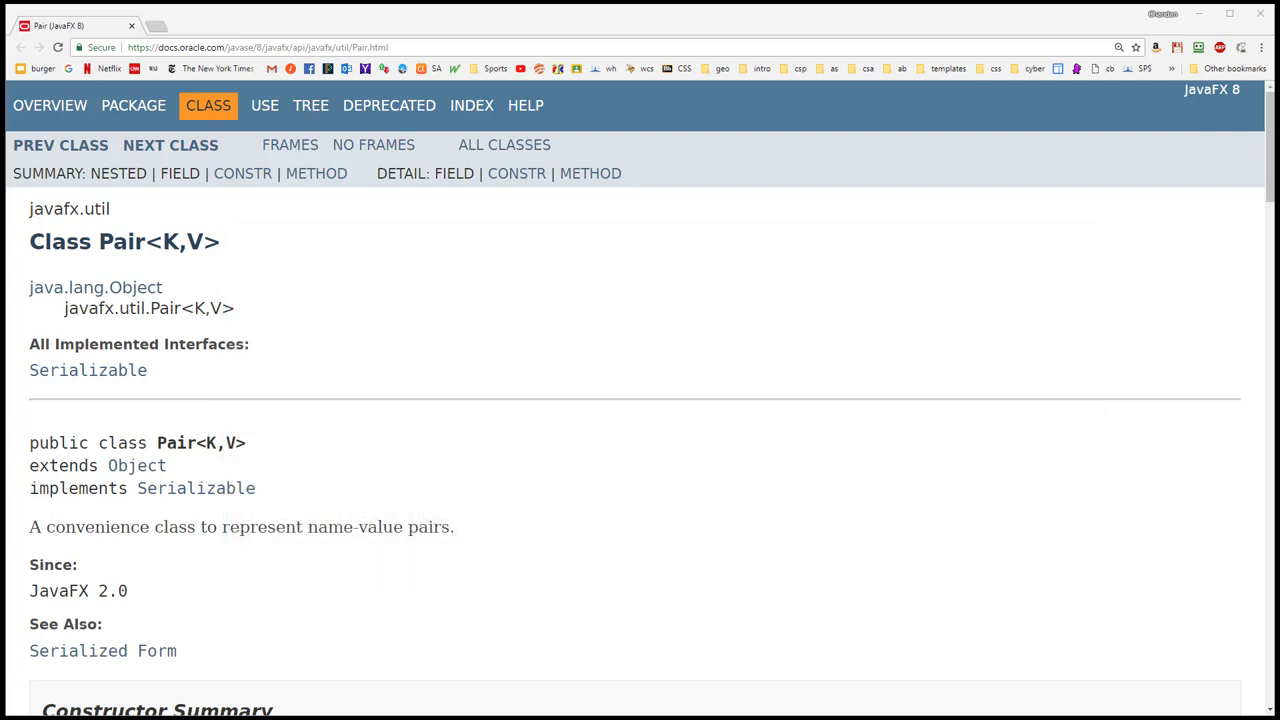
Step: Scroll the javafx.util.Pair Javadoc to the Pair(K key, V value) constructor and getKey/getValue
scroll(down, 3)
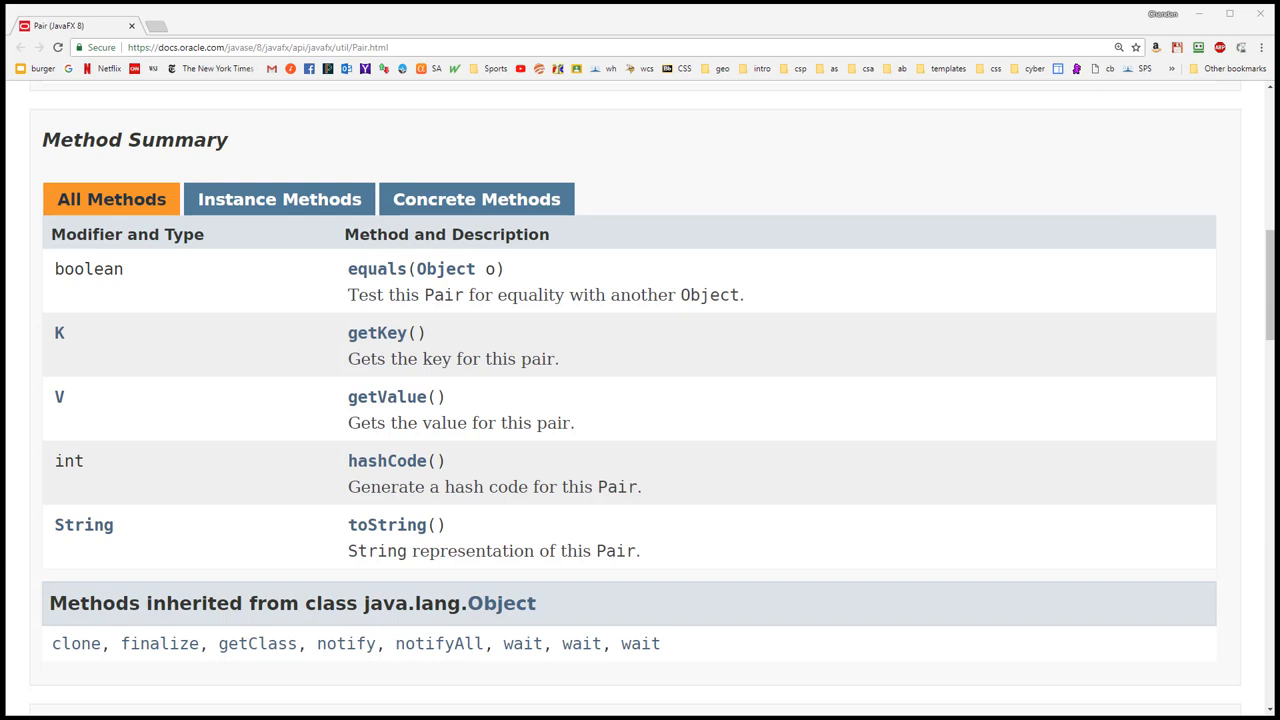
scroll(up, 3)
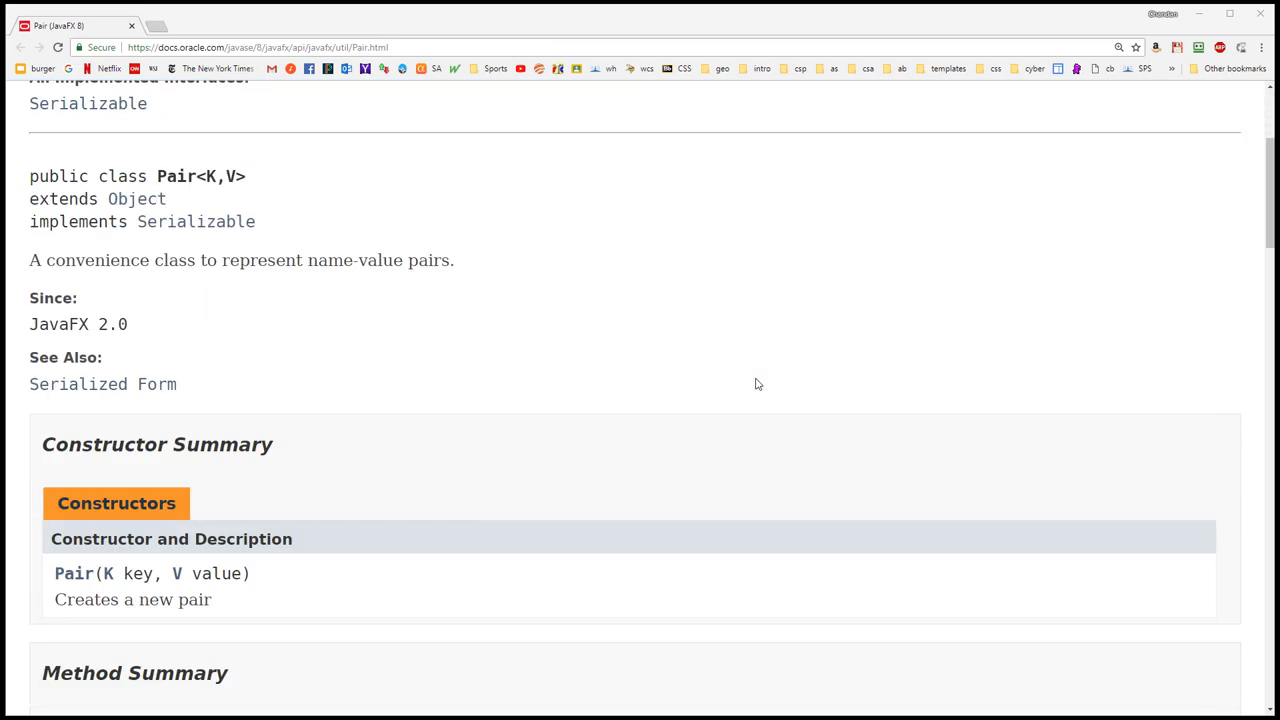
scroll(down, 3)
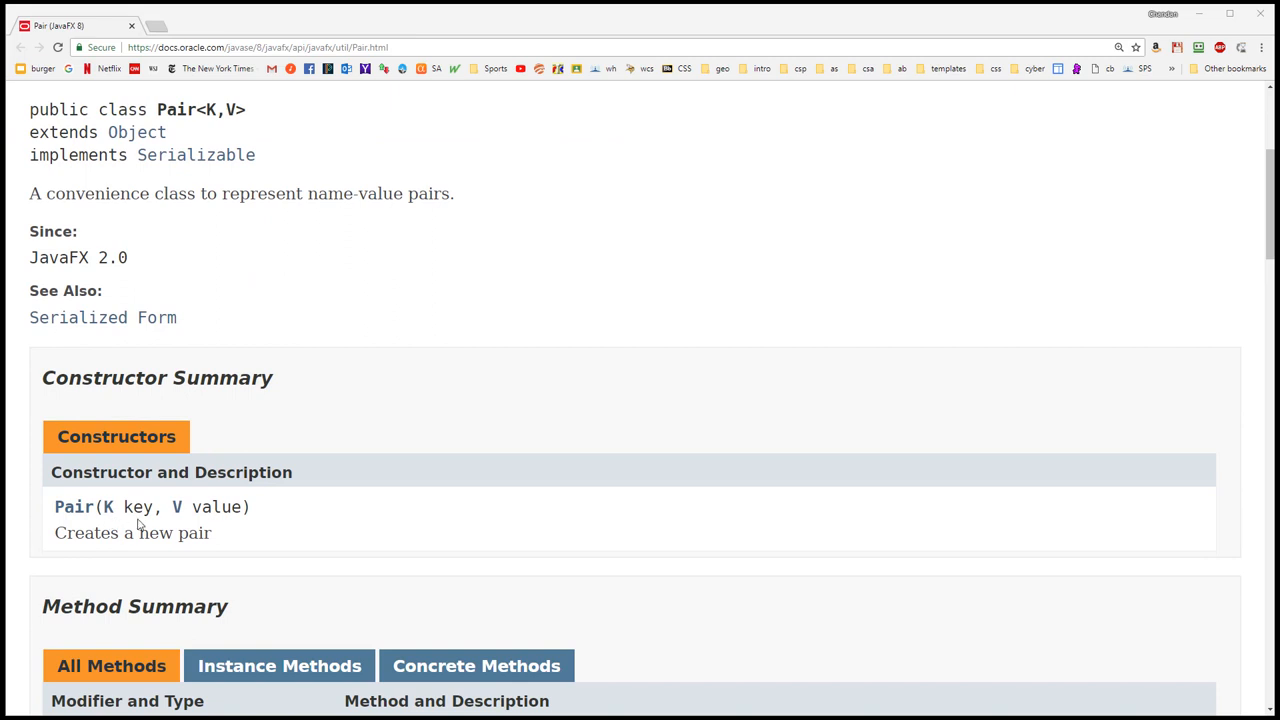
mouse_move(177, 507)
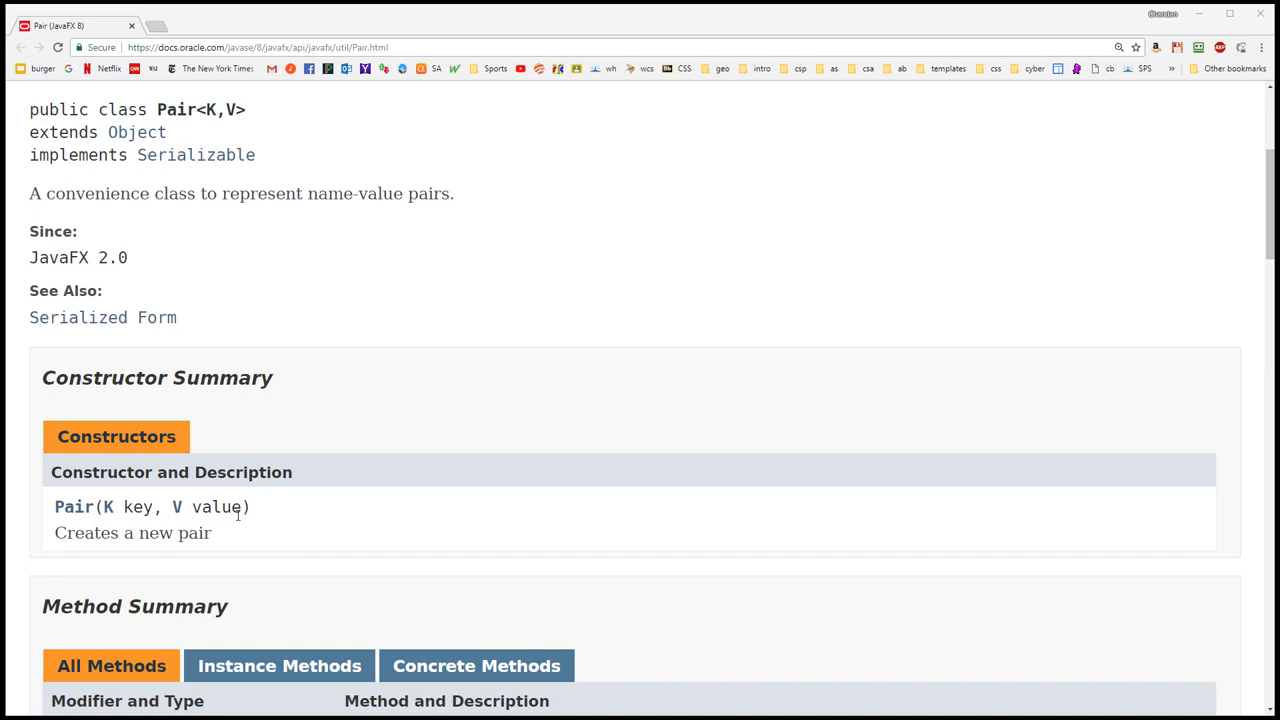
scroll(down, 3)
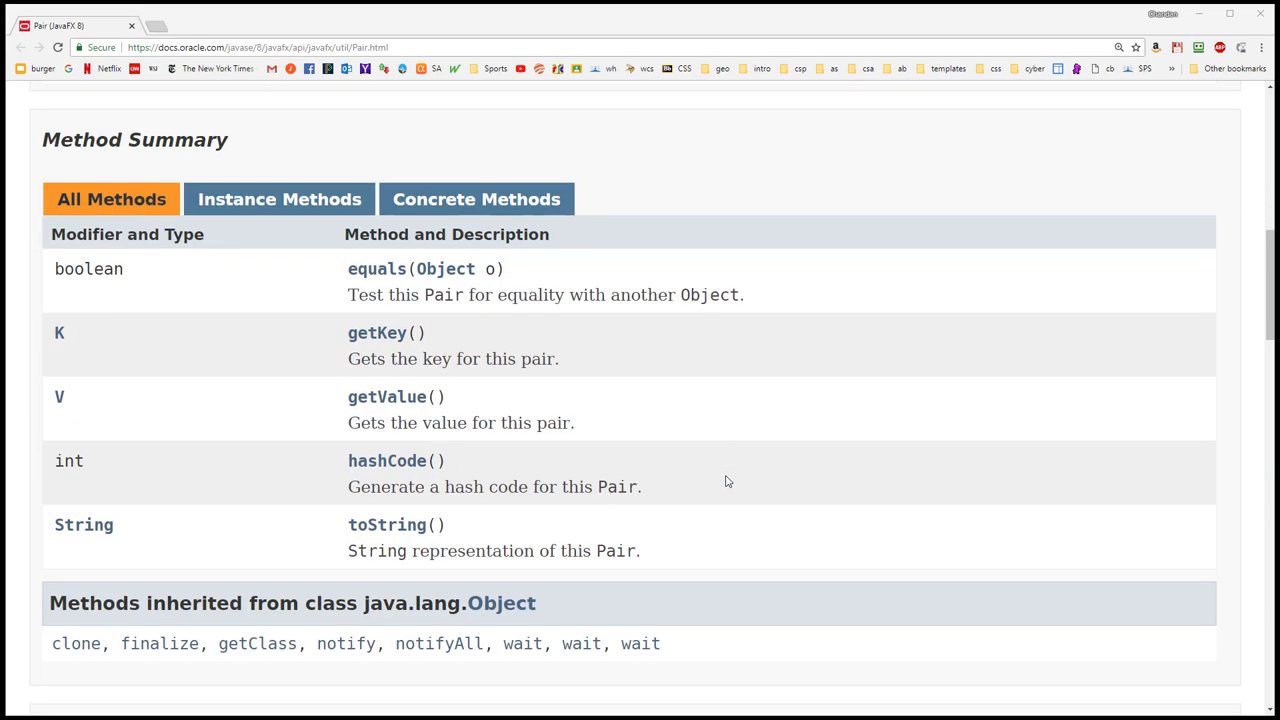
mouse_move(808, 408)
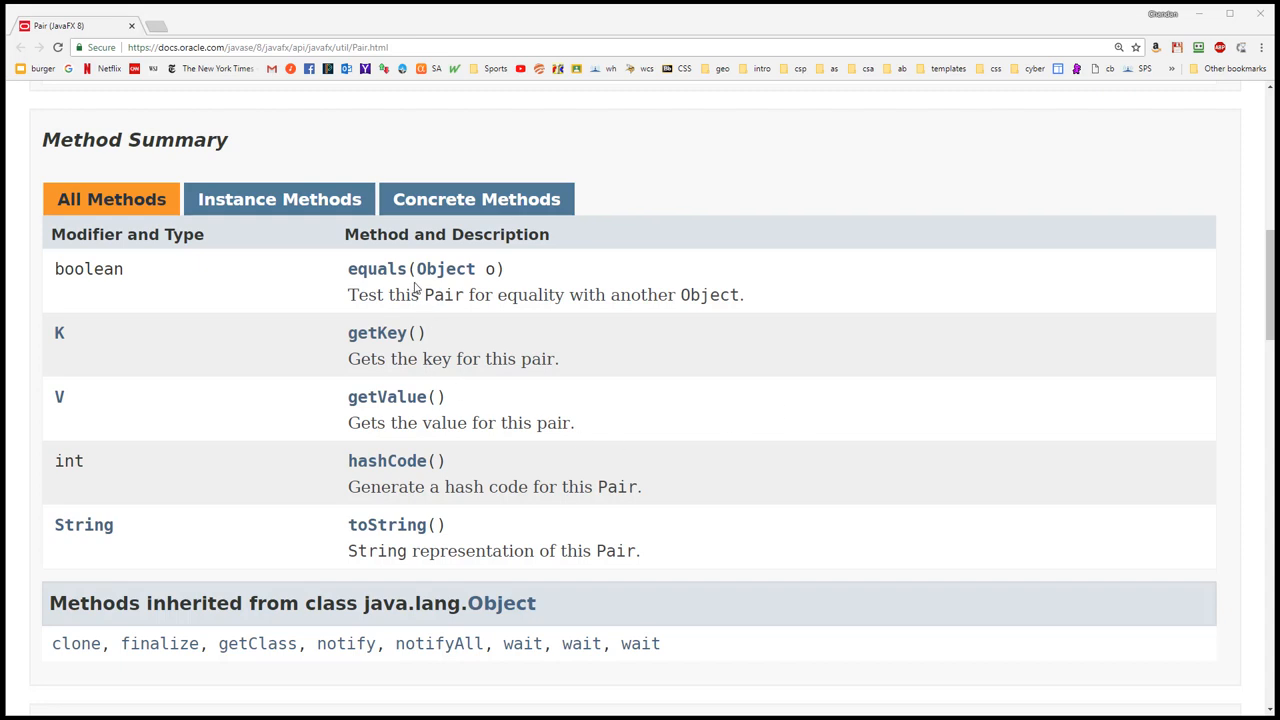
mouse_move(447, 290)
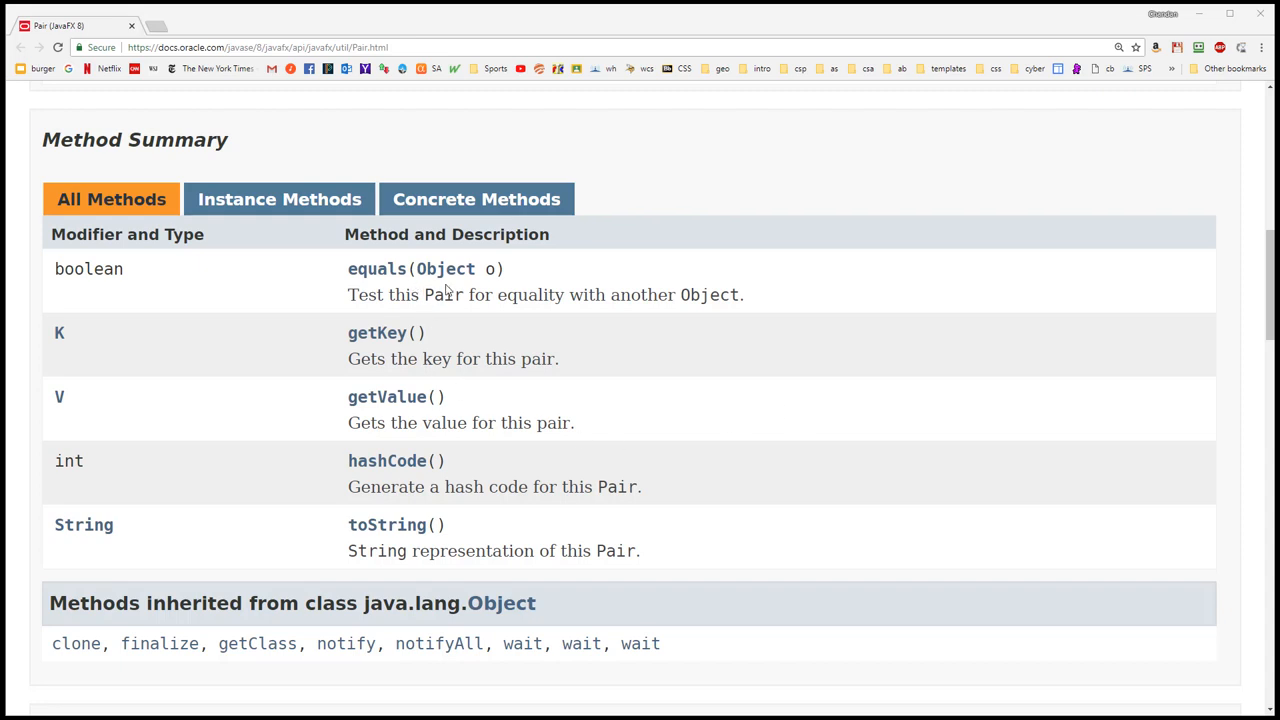
mouse_move(118, 350)
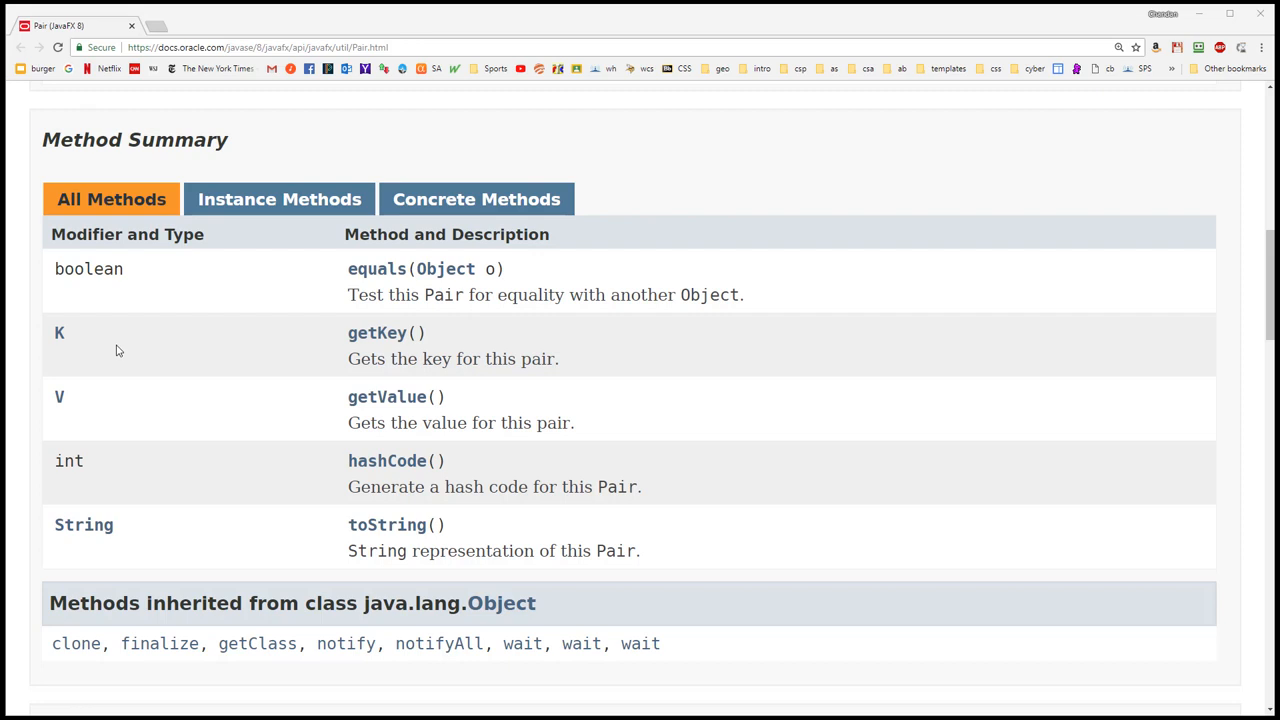
mouse_move(83, 350)
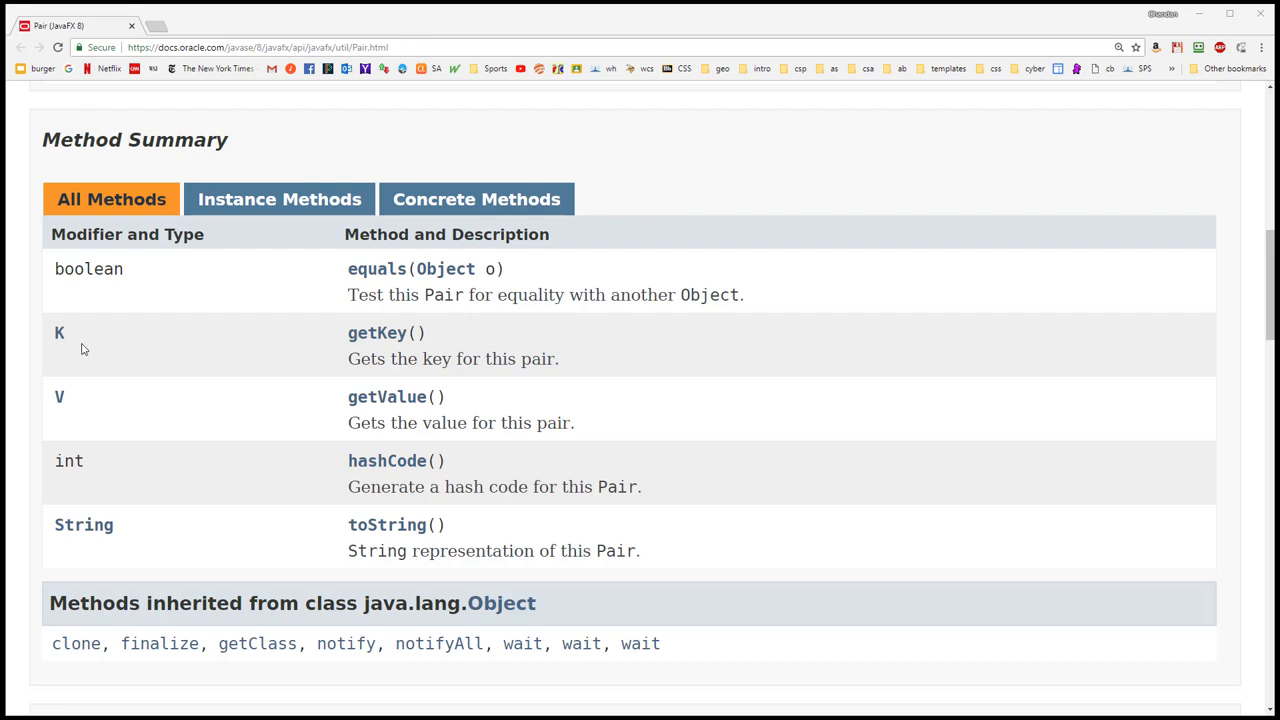
mouse_move(93, 400)
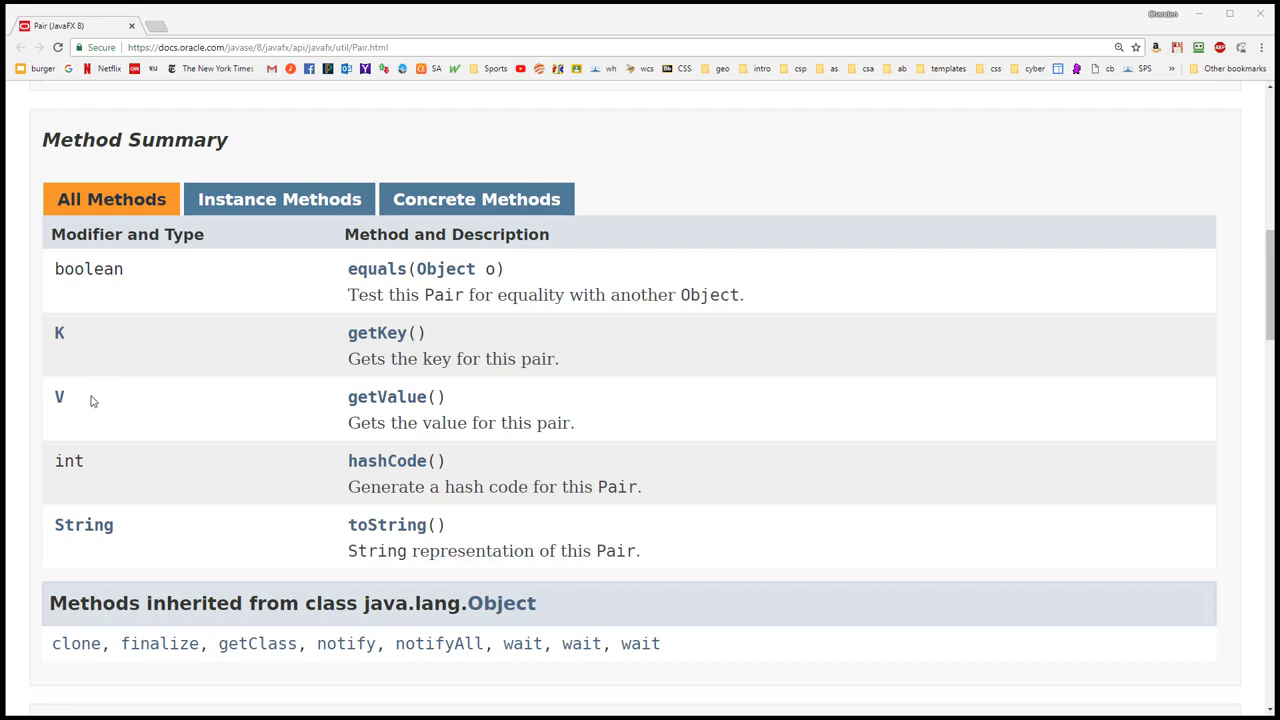
mouse_move(87, 403)
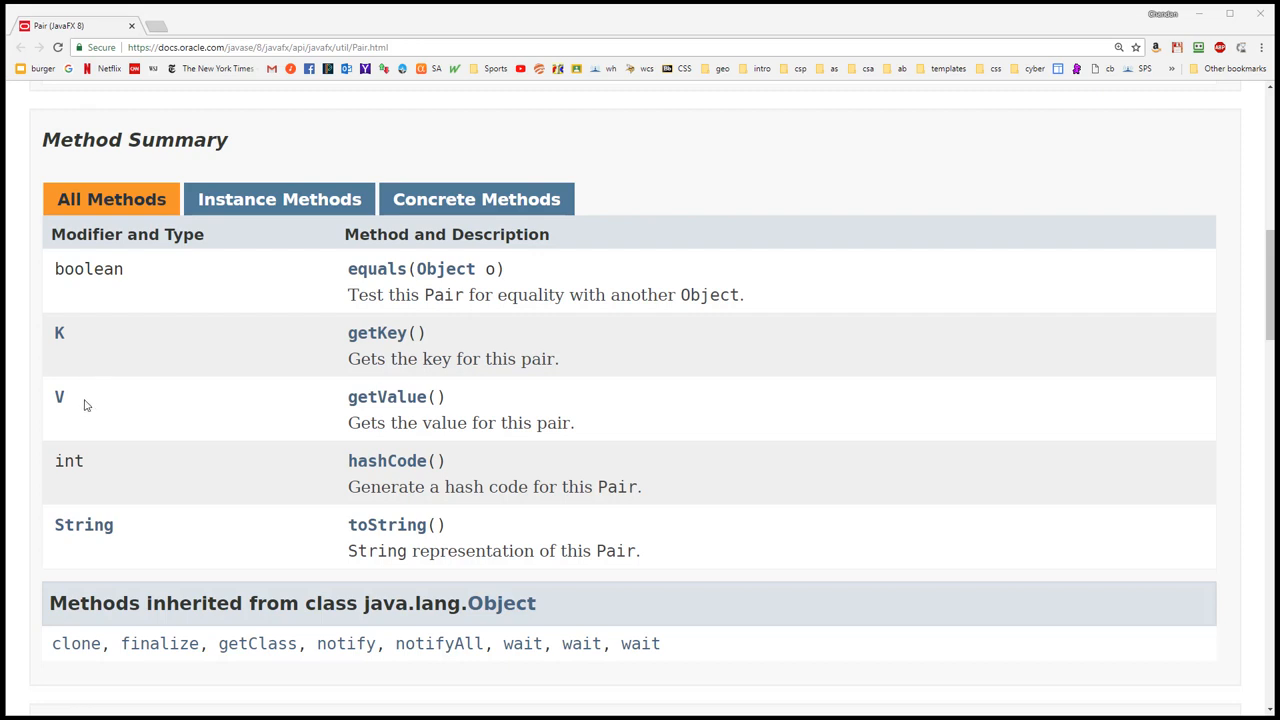
mouse_move(348, 450)
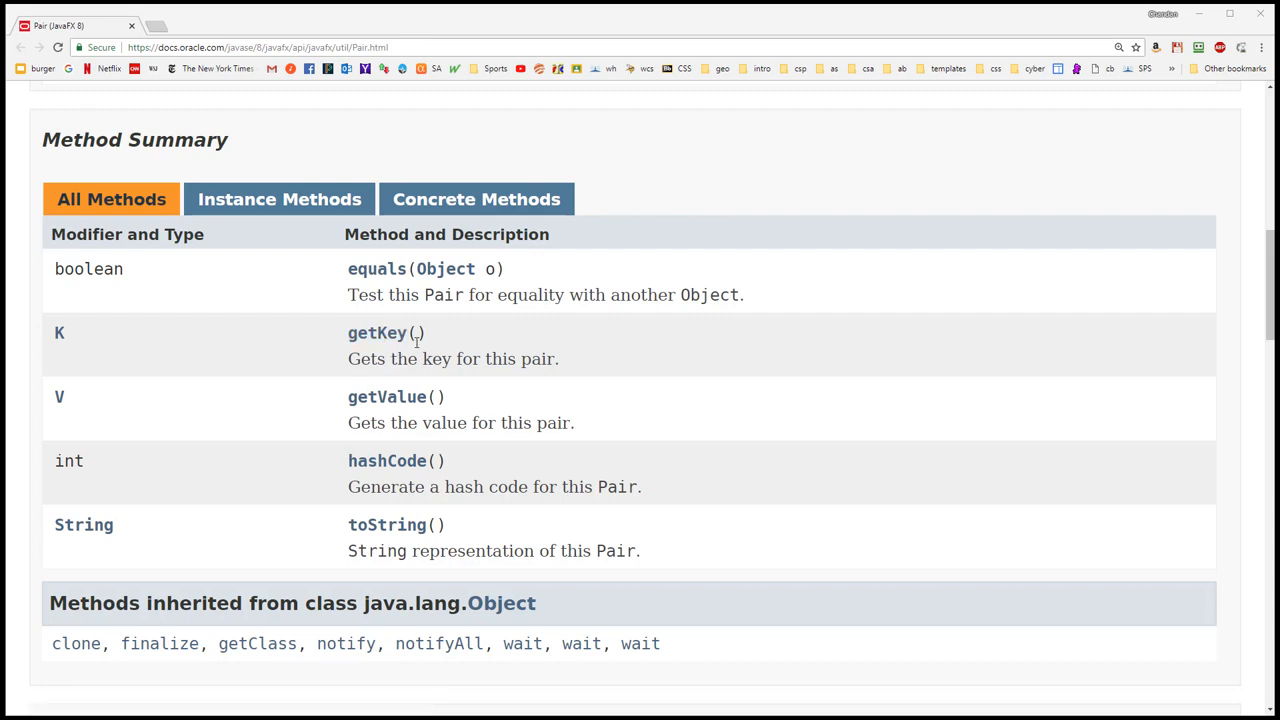
mouse_move(465, 468)
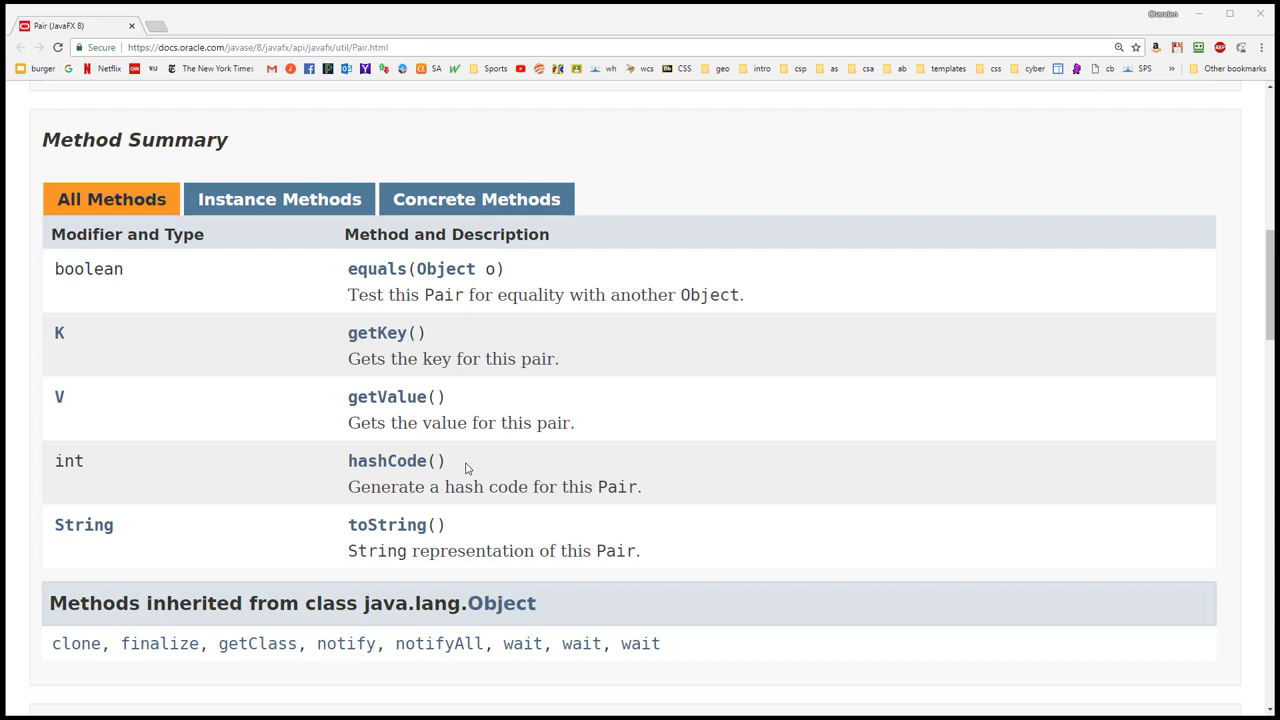
mouse_move(453, 531)
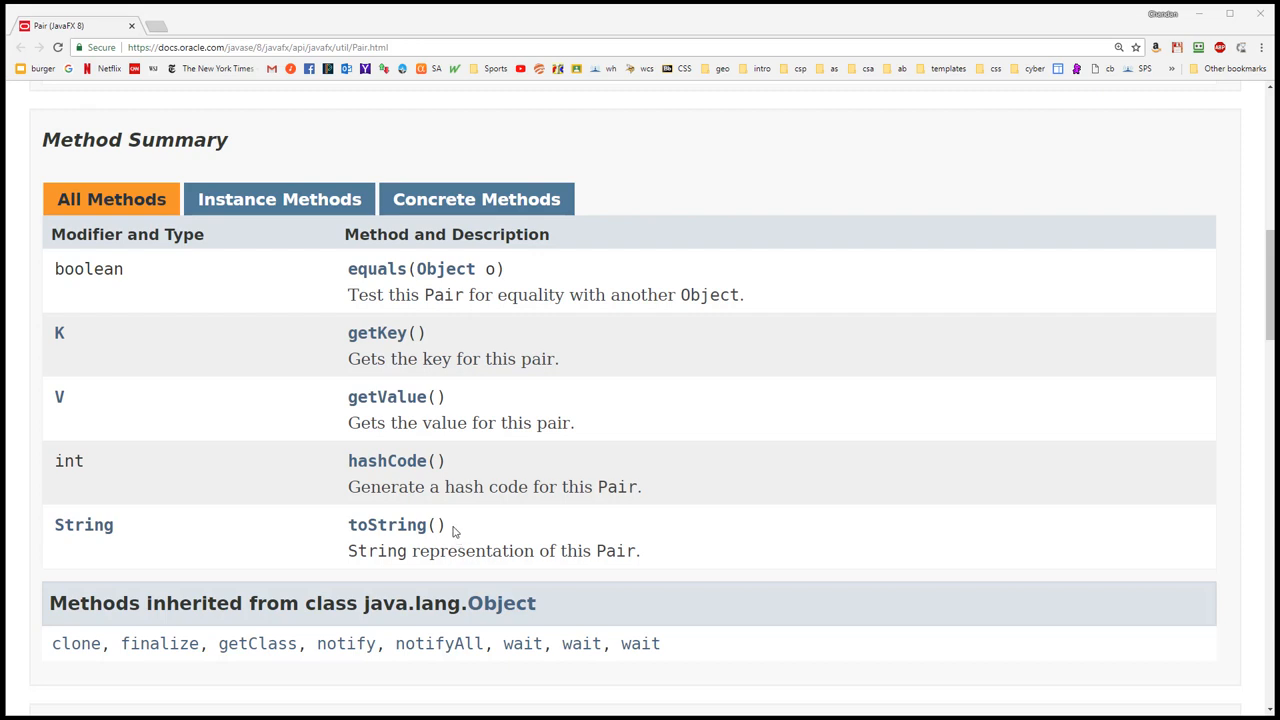
mouse_move(377, 333)
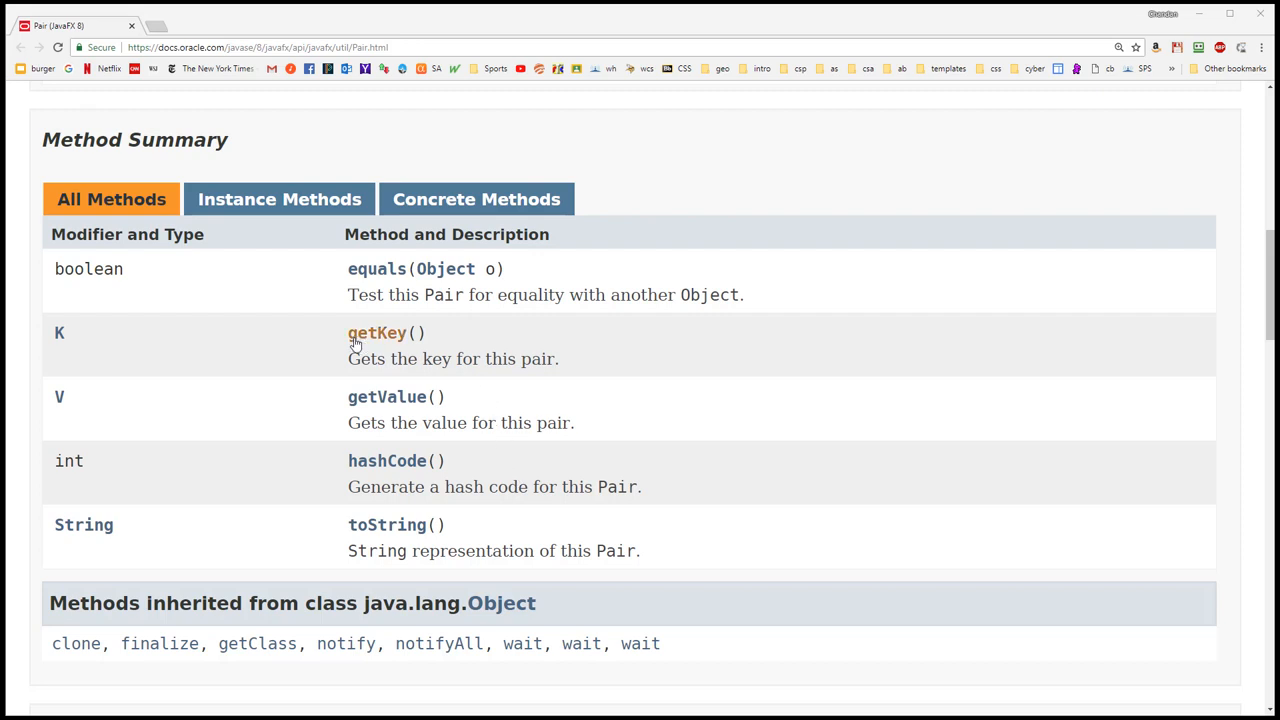
mouse_move(387, 397)
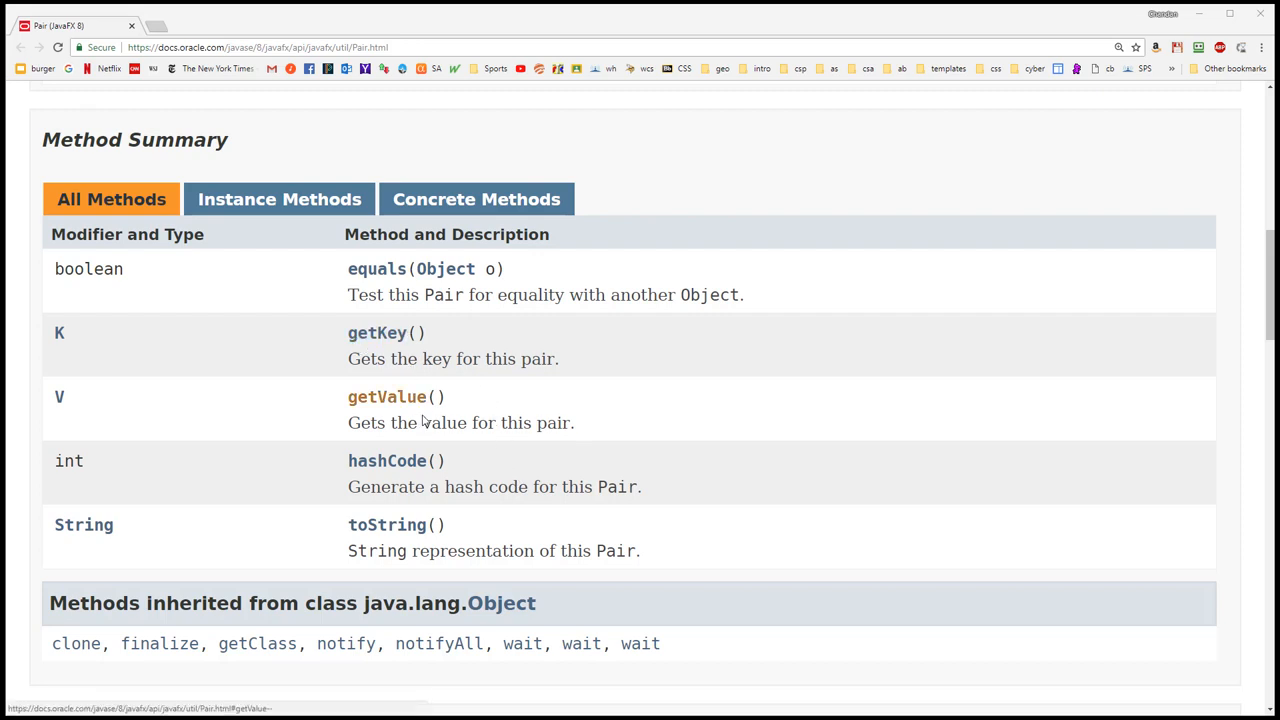
mouse_move(738, 355)
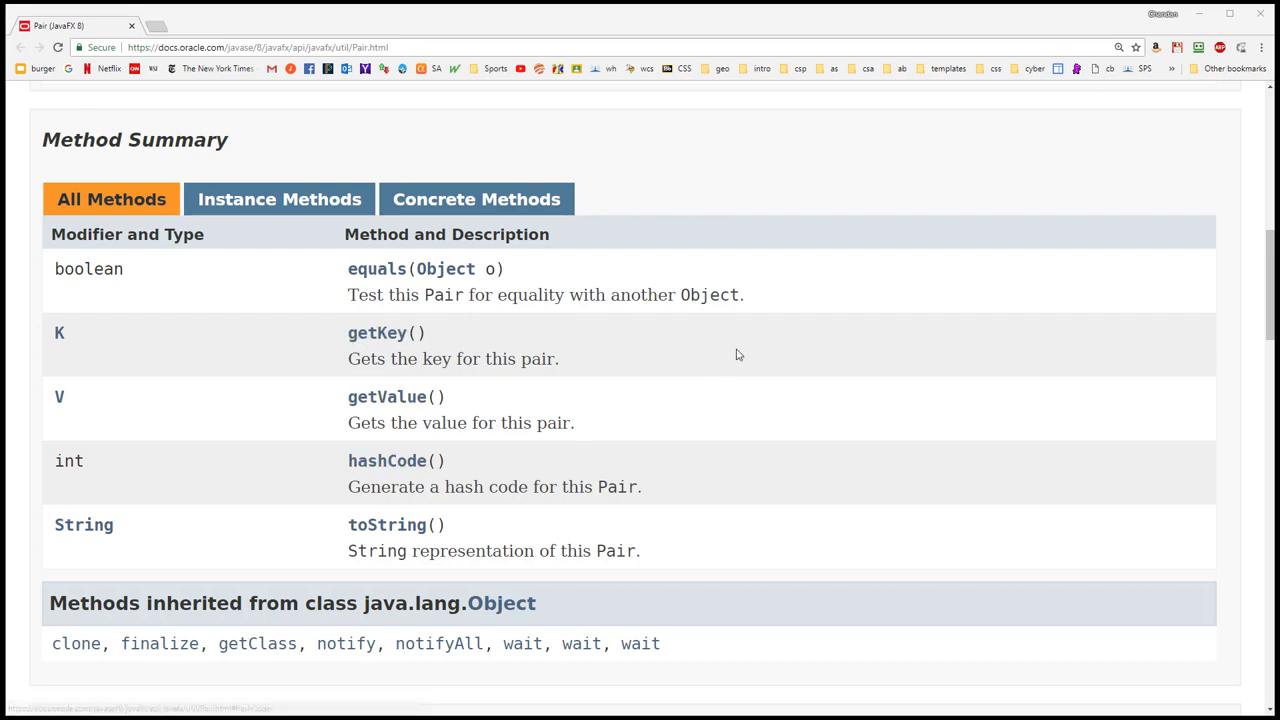
mouse_move(850, 355)
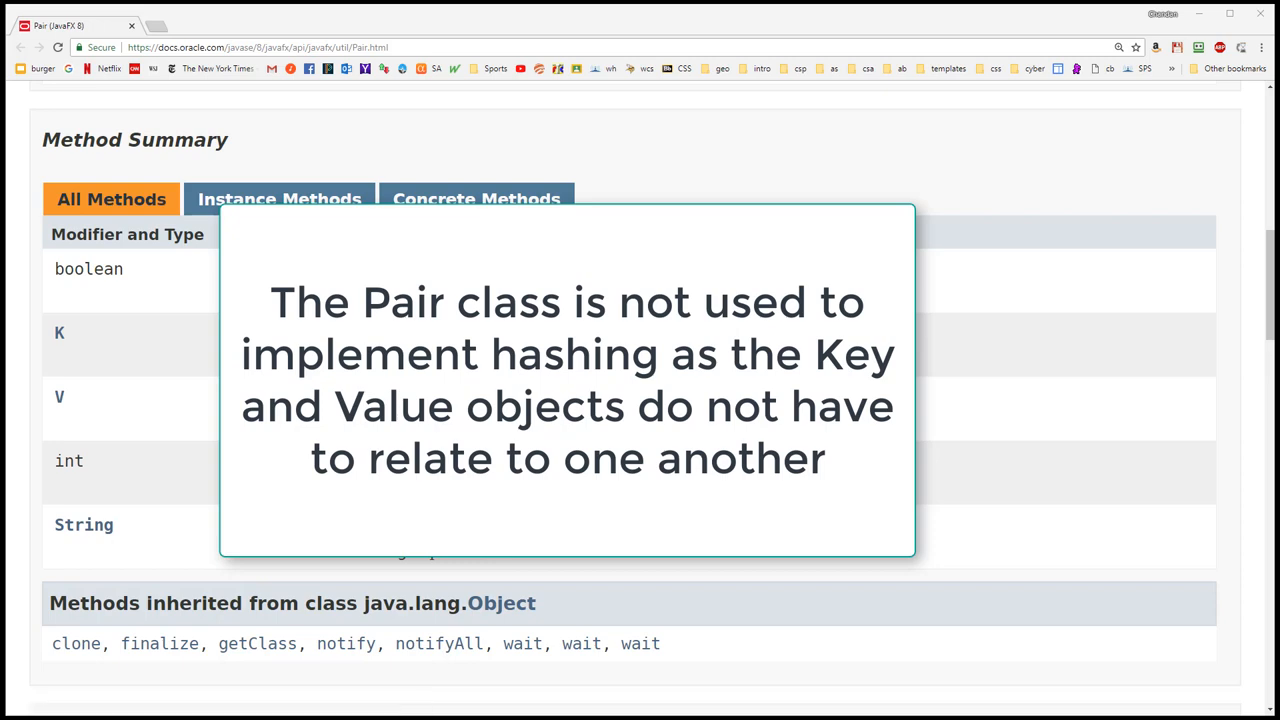
mouse_move(660, 383)
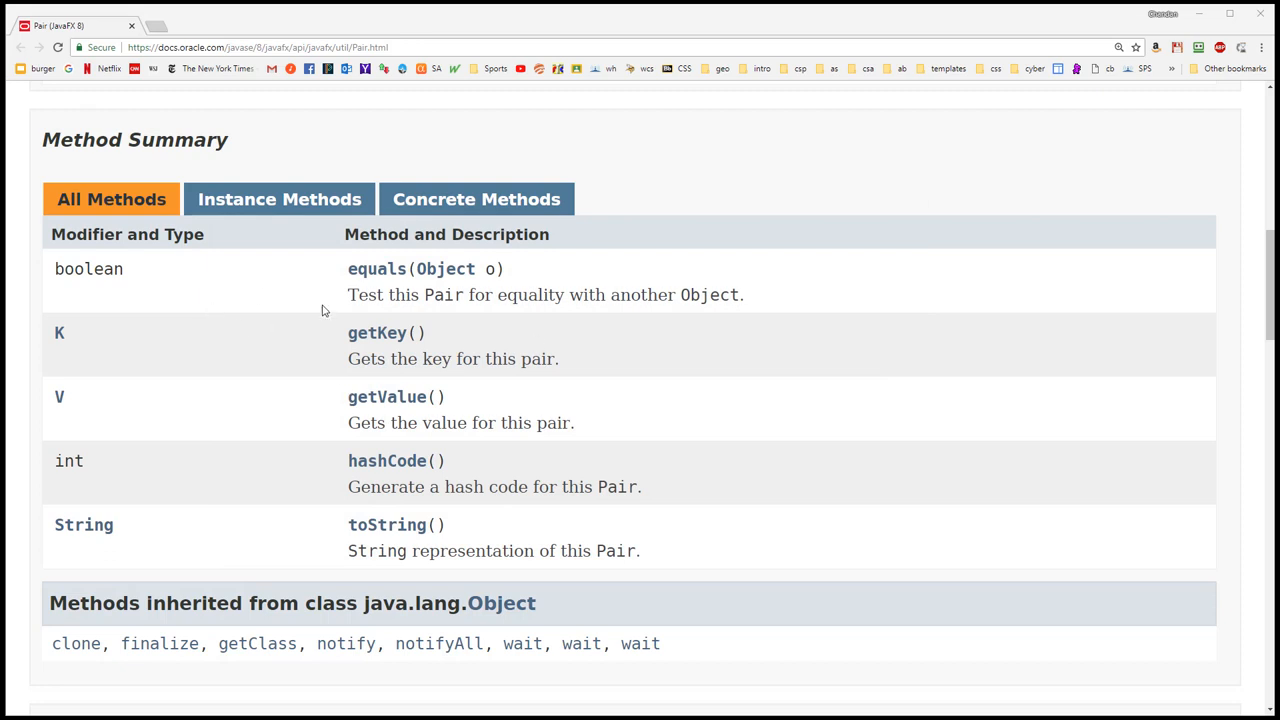
mouse_move(810, 356)
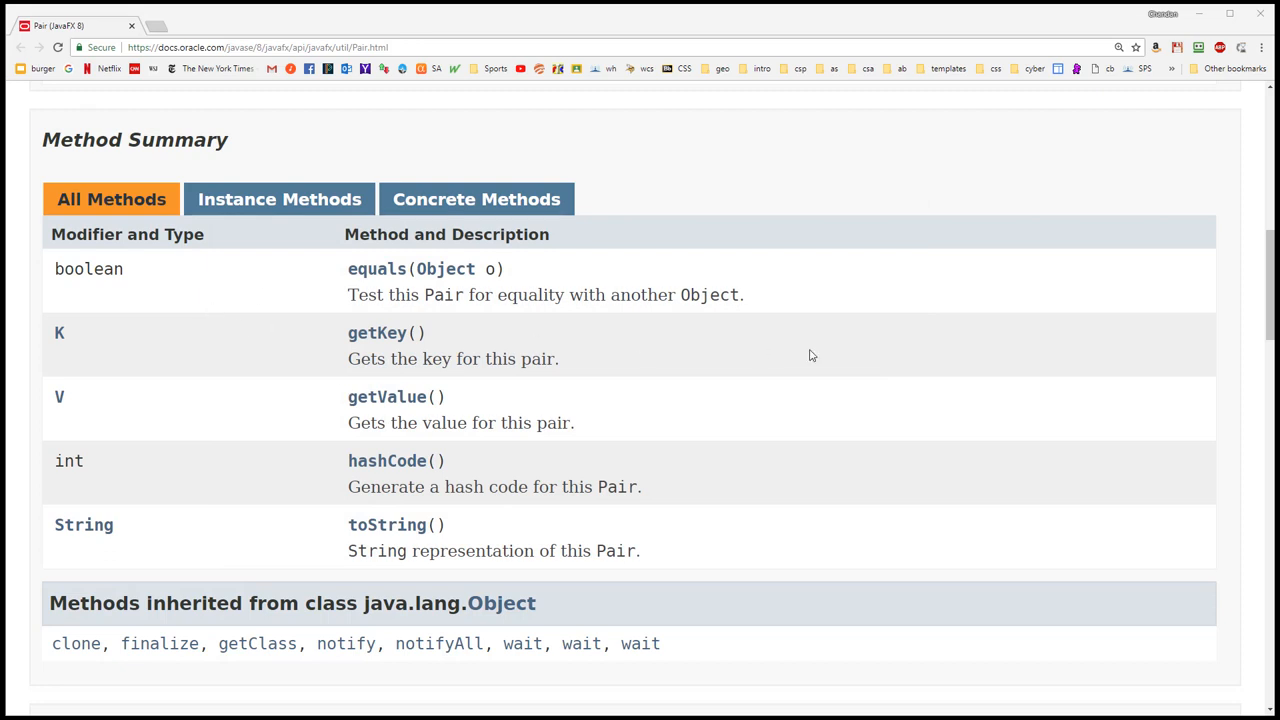
mouse_move(458, 478)
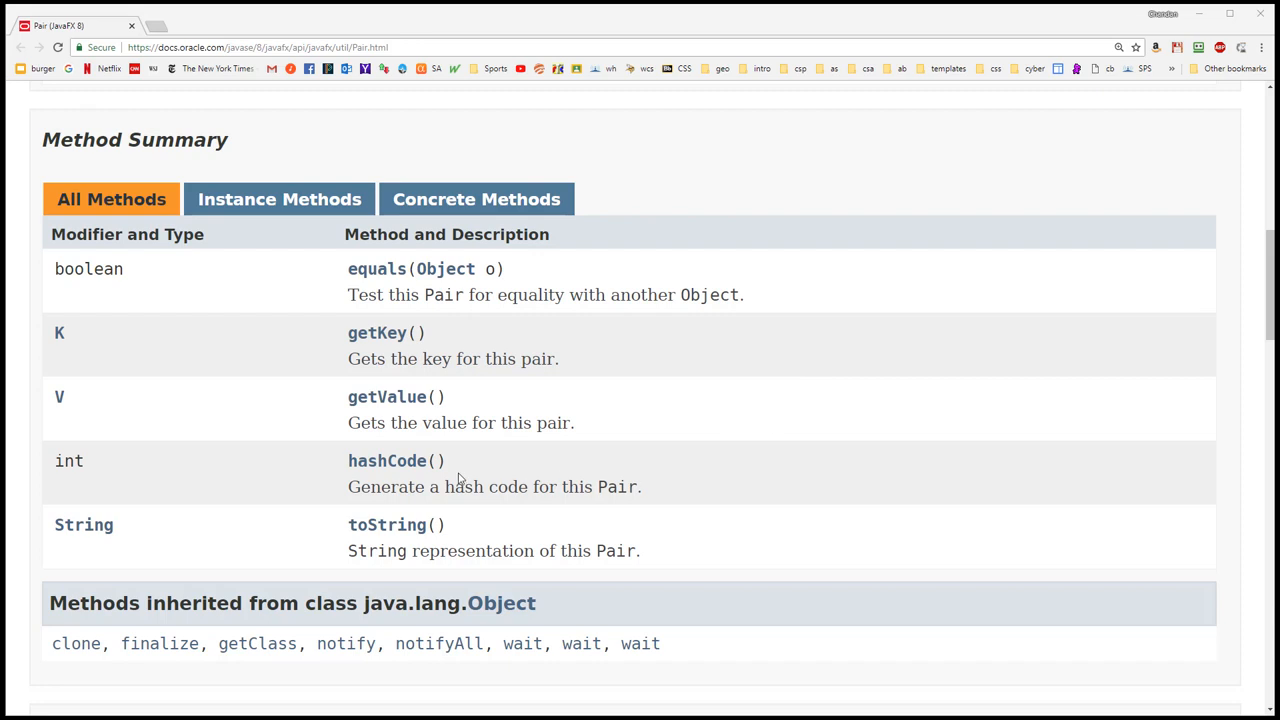
scroll(up, 3)
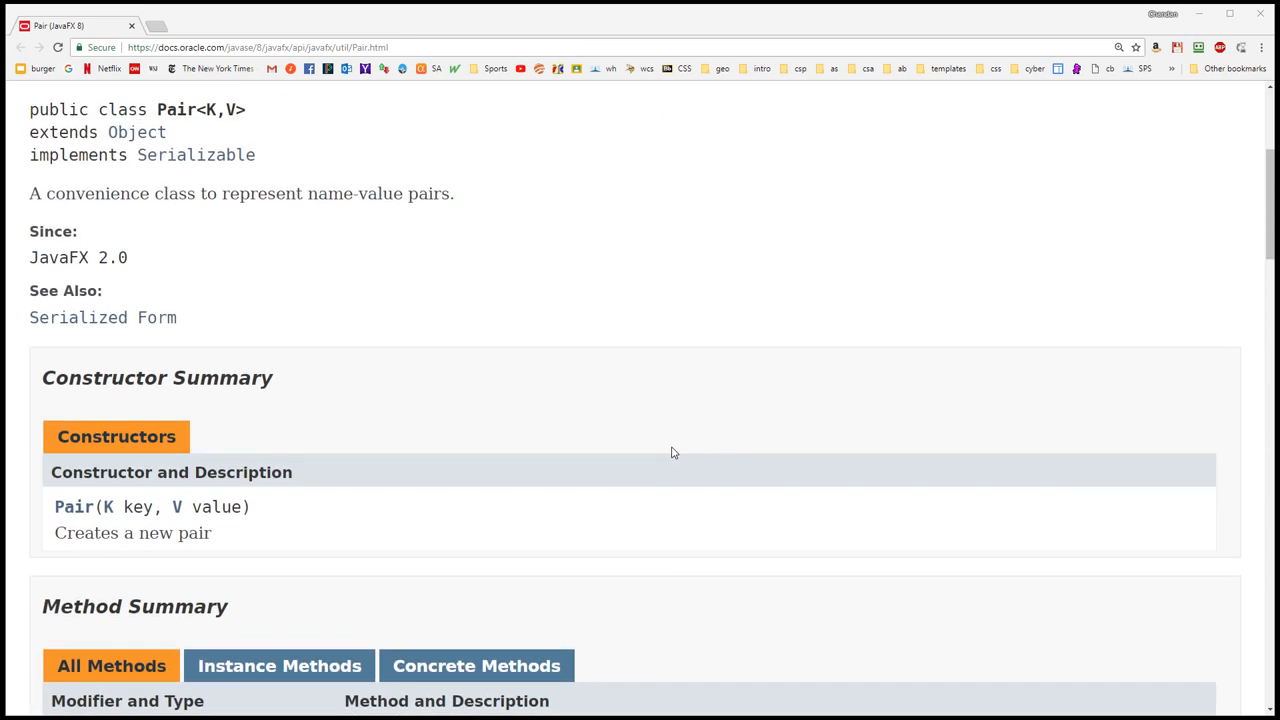
scroll(down, 3)
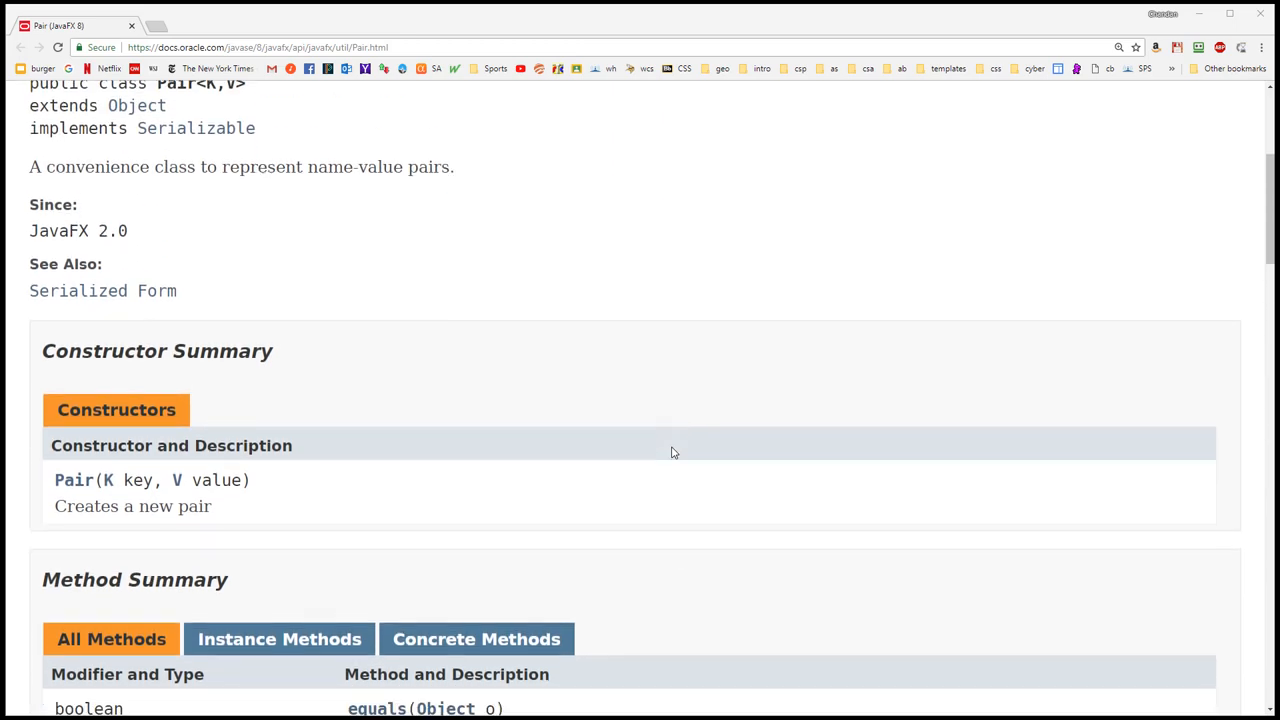
scroll(down, 3)
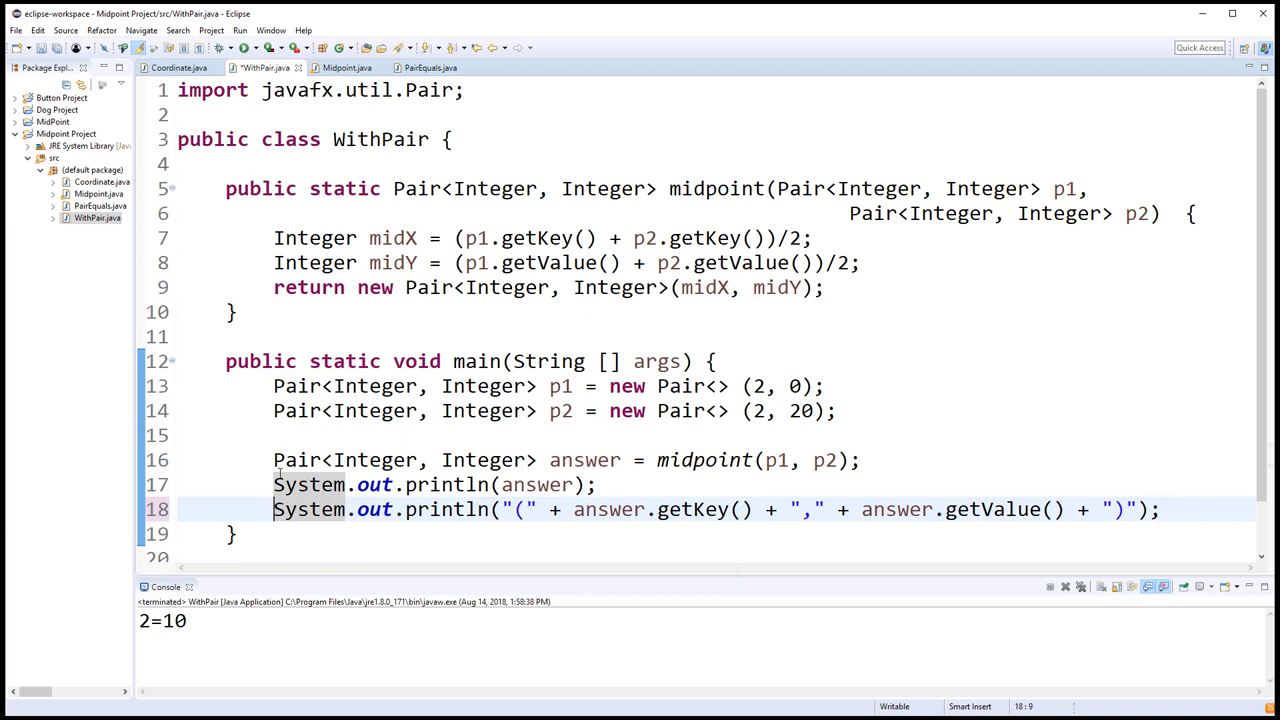
Step: Comment out System.out.println(answer) on line 17 and rerun WithPair to print (2,10)
key(Ctrl+/)
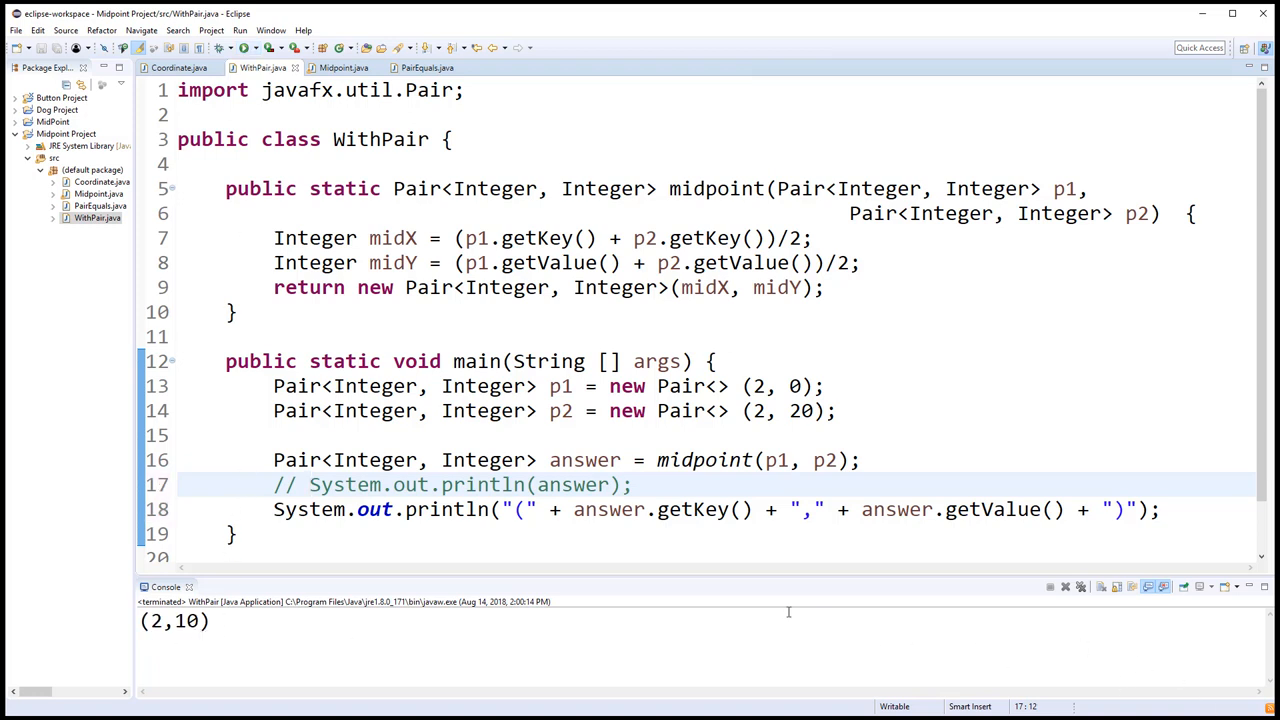
click(310, 485)
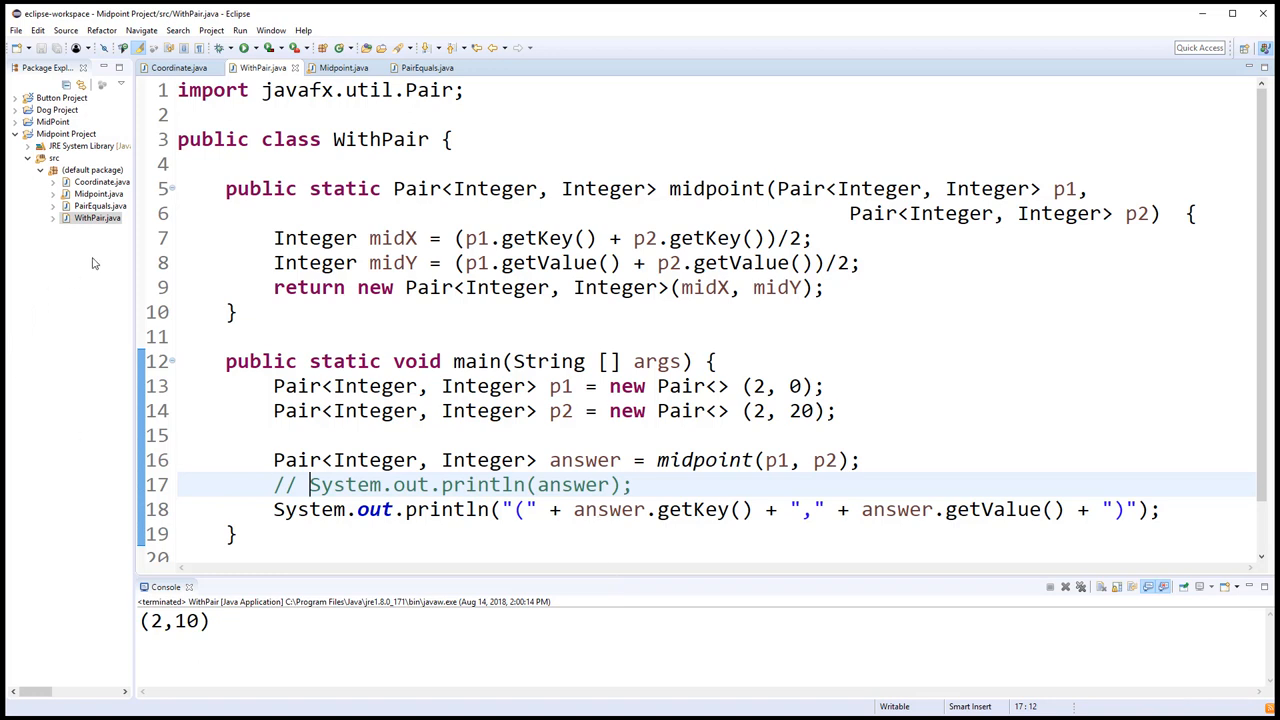
Step: Switch to PairEquals.java and run it to print false then true
click(427, 67)
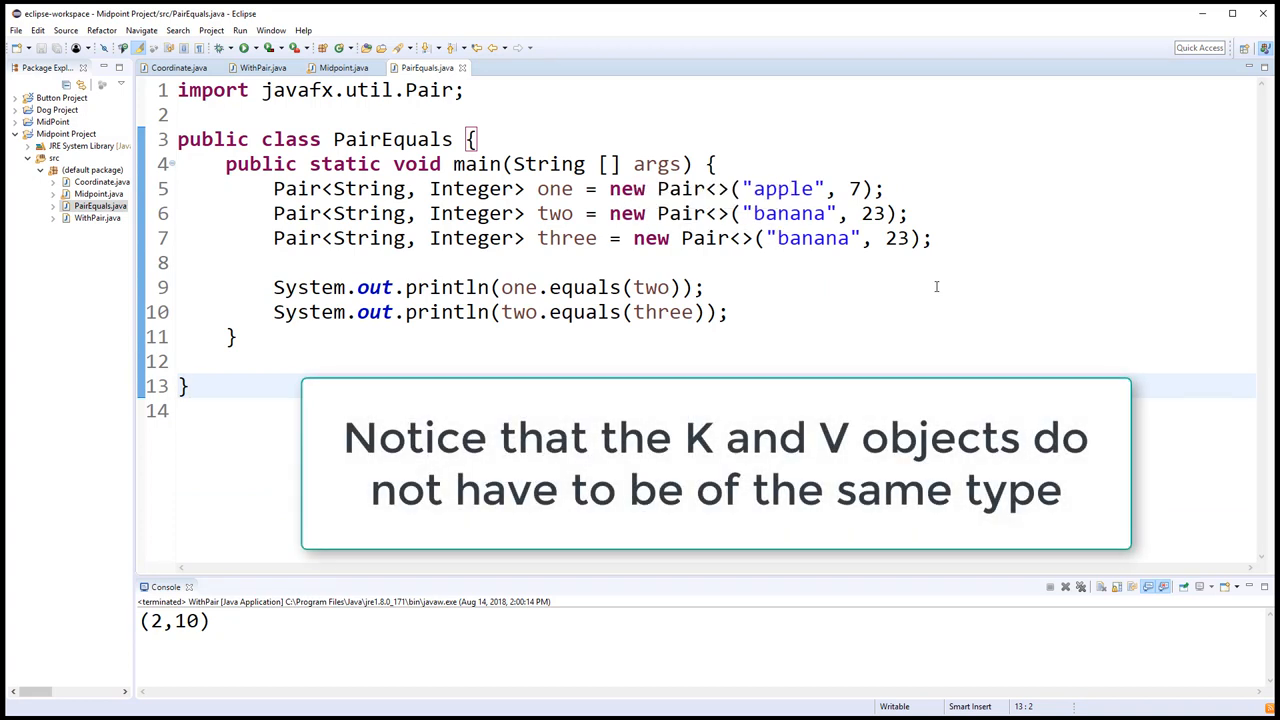
click(189, 386)
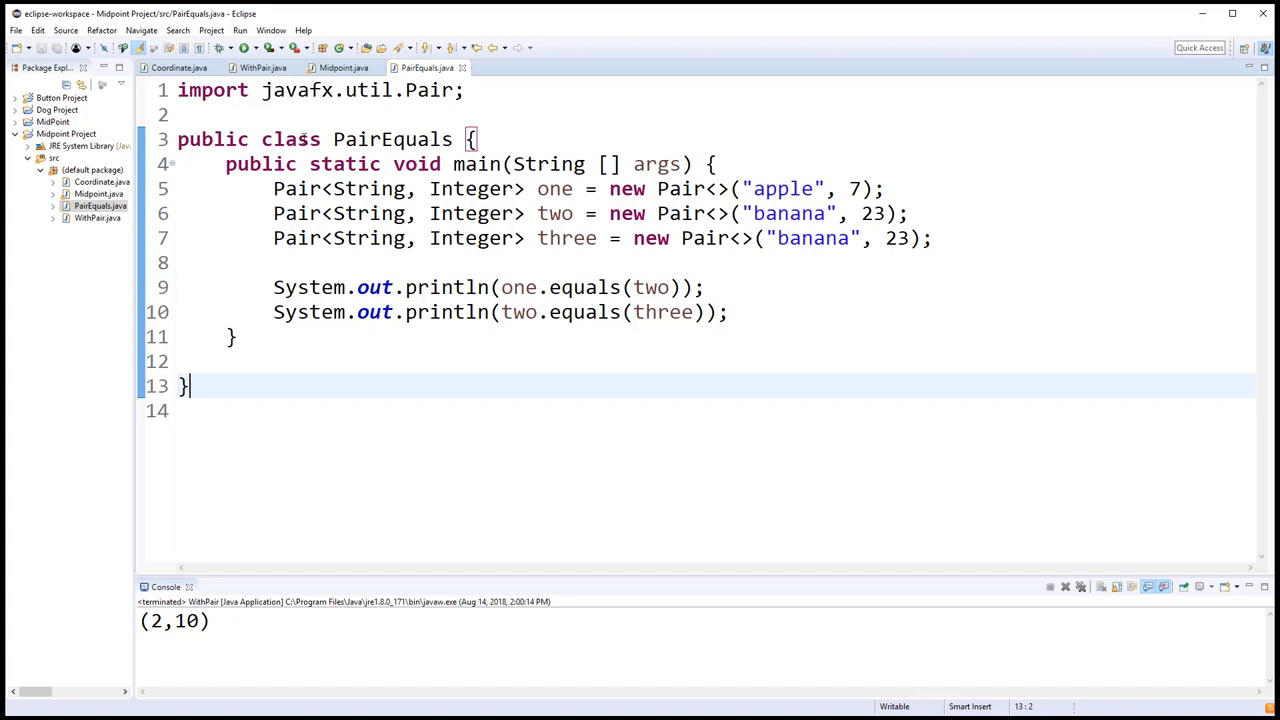
click(246, 47)
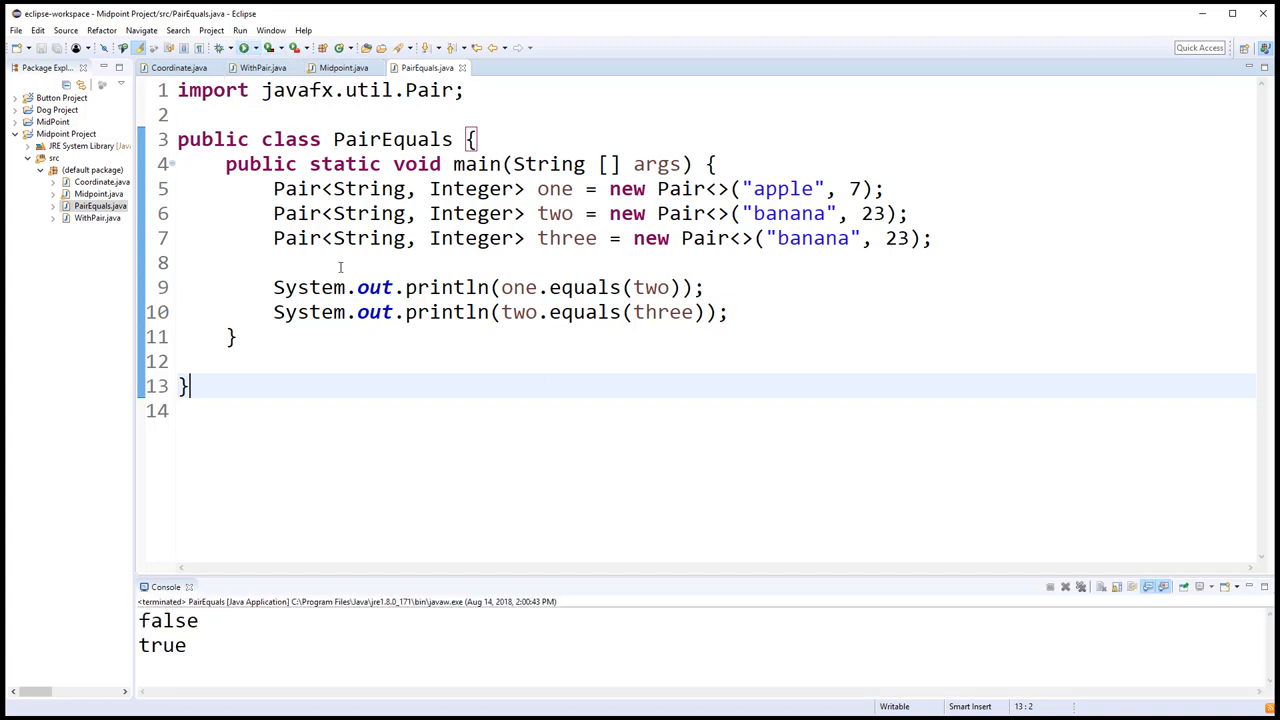